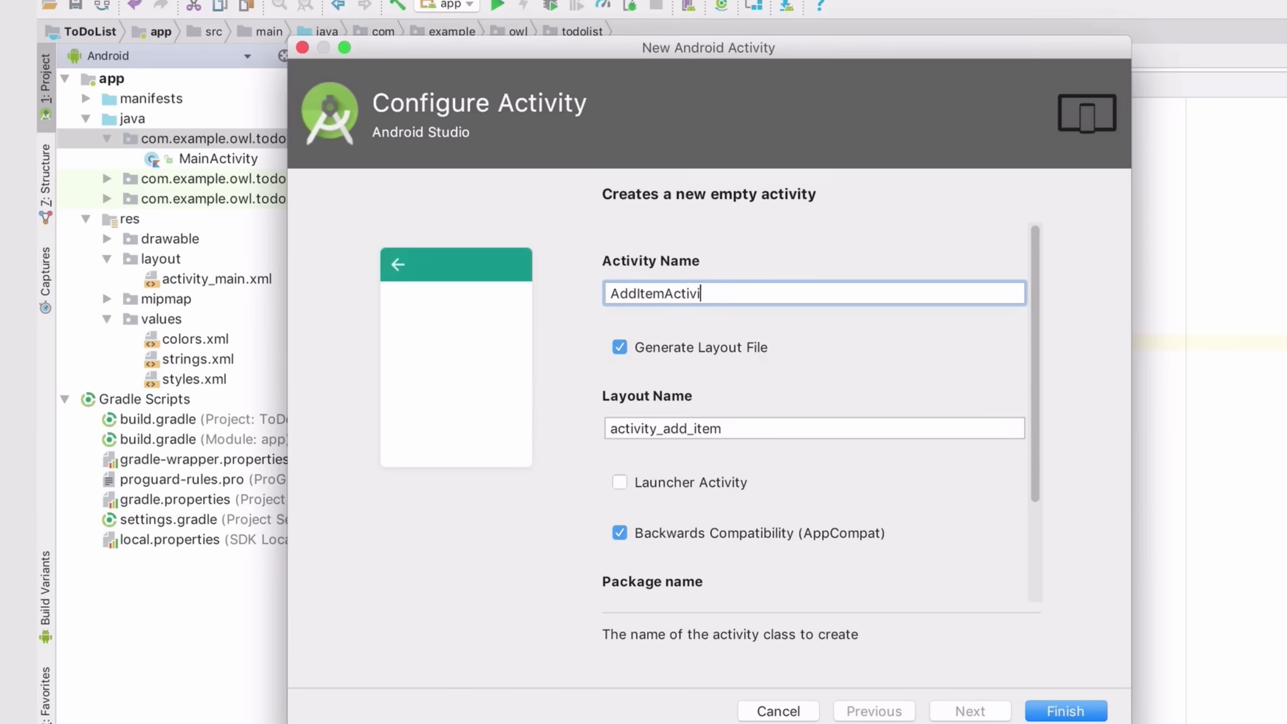
Step: Confirm the New Activity wizard creating AddItemActivity with its layout
left_click(1064, 710)
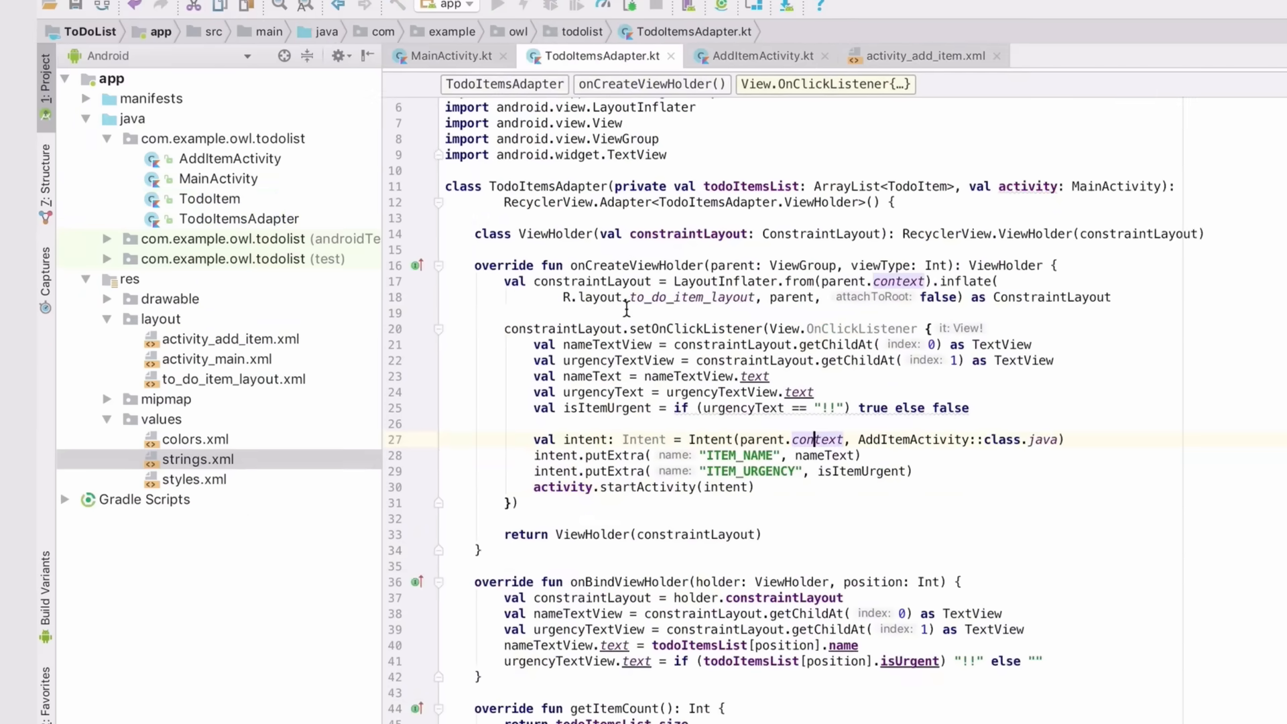